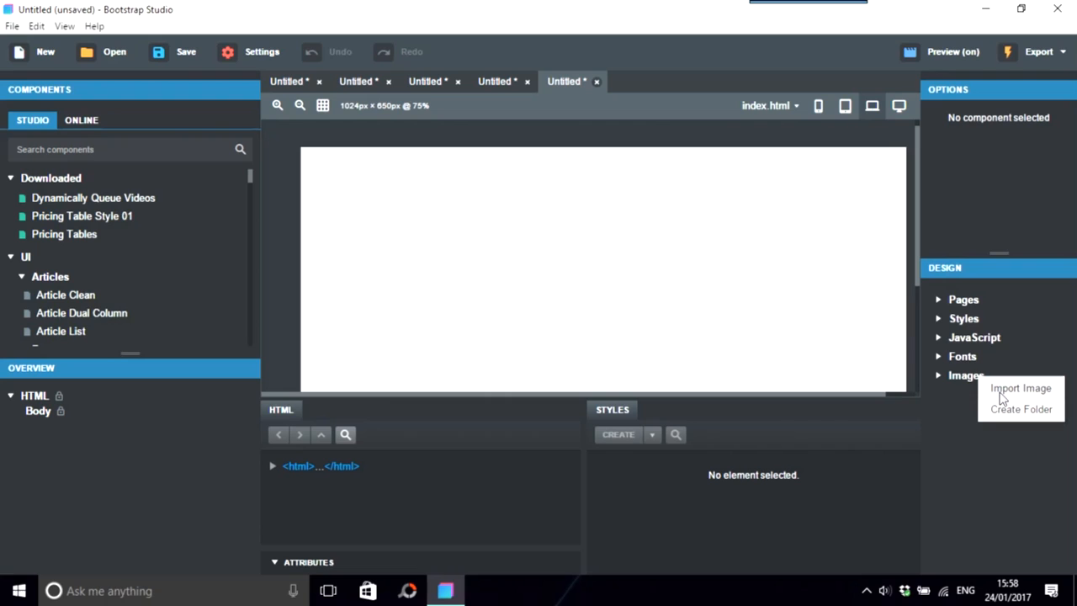
- Import the Abyss picture from the Amberlight folder into the project's images
left_click(1020, 387)
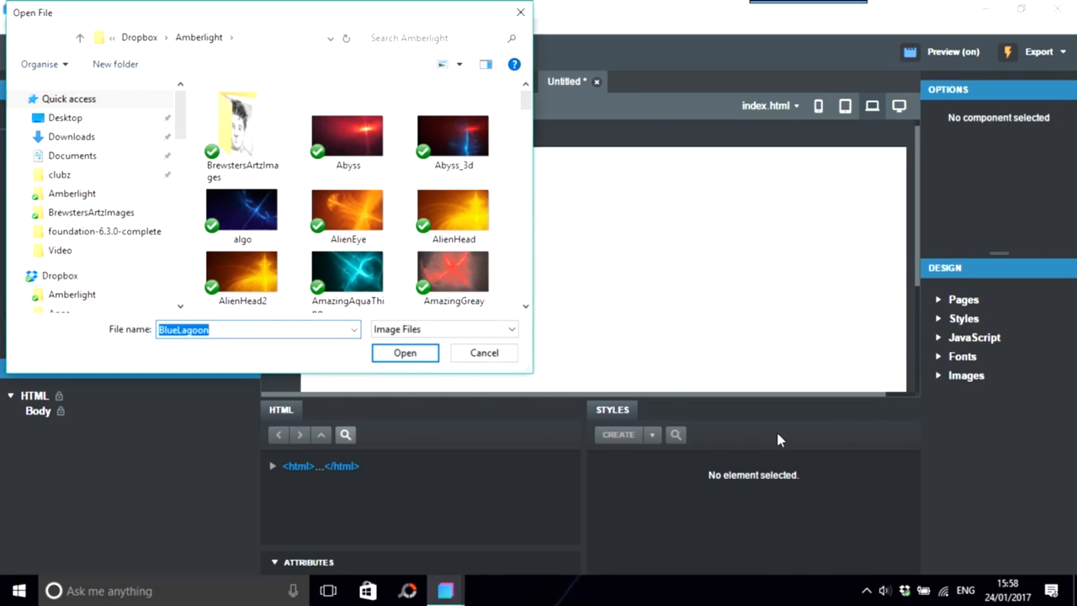
mouse_move(520, 138)
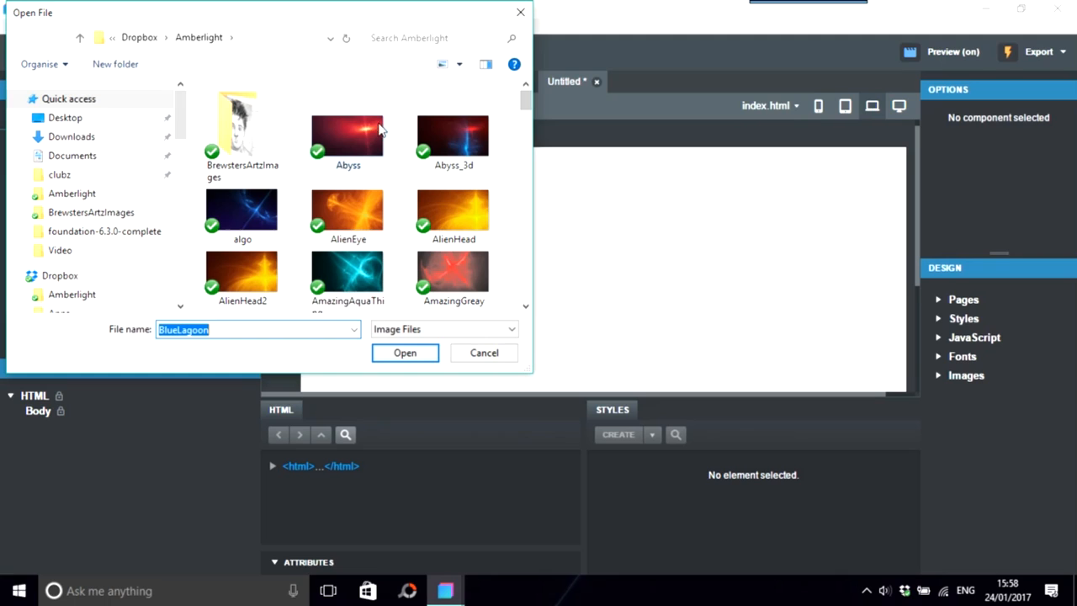
left_click(346, 135)
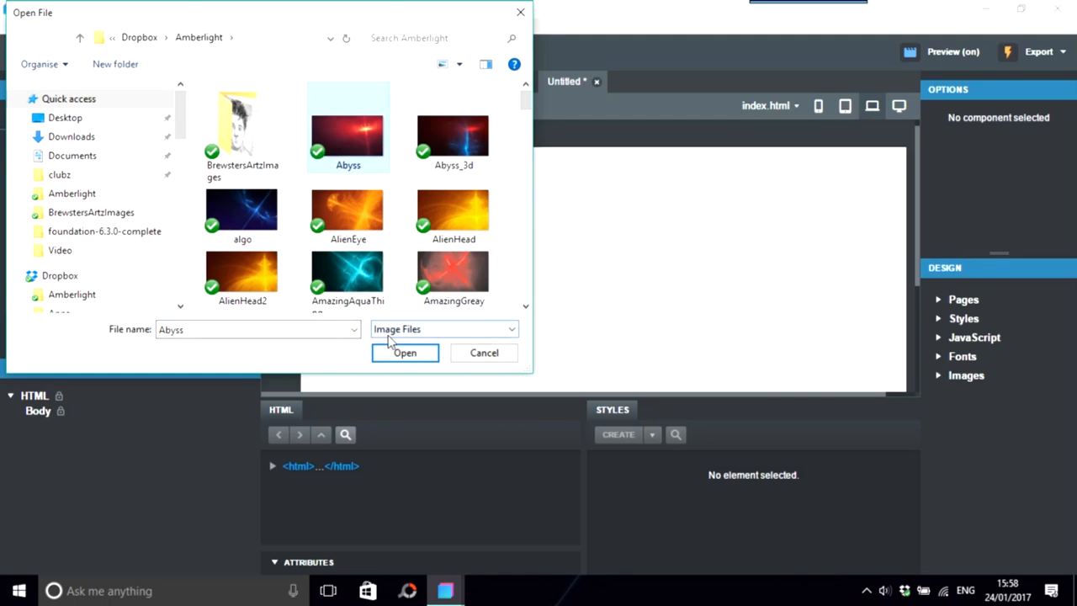
left_click(404, 353)
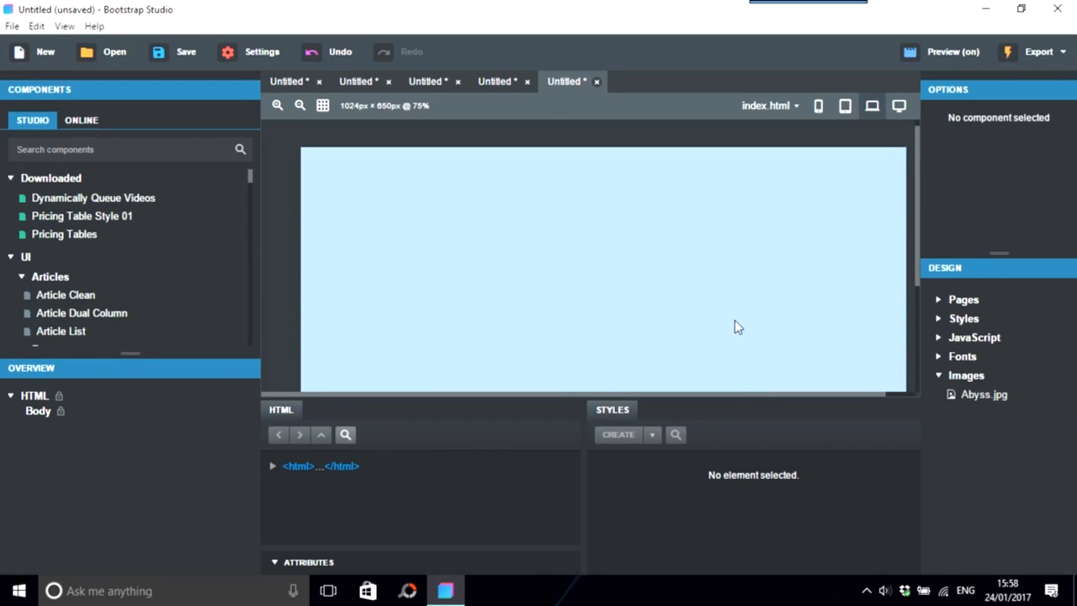
mouse_move(687, 345)
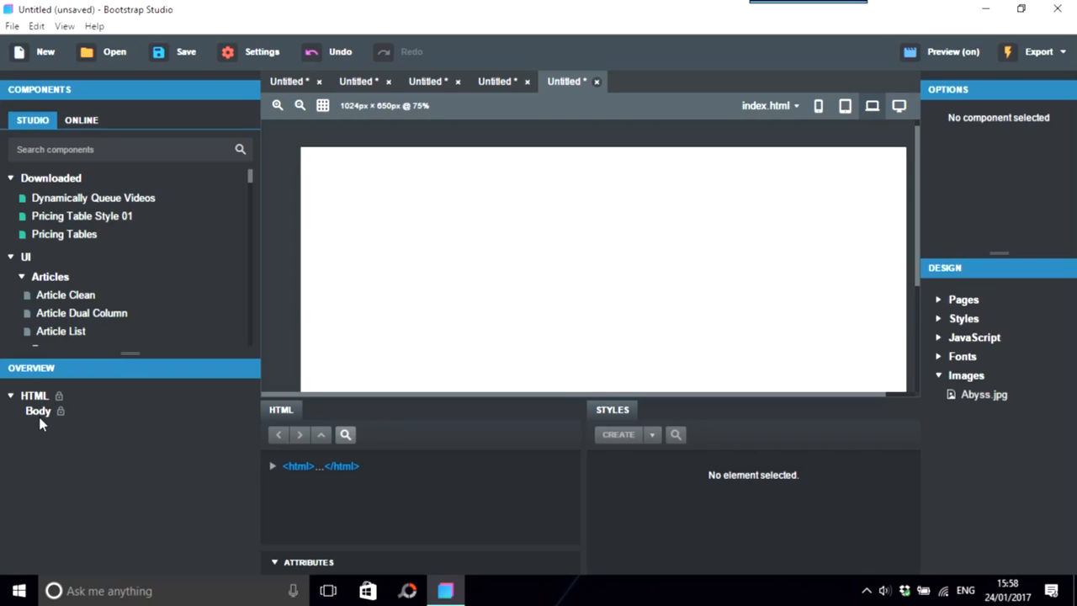
- Give the body rule background-image: url('Abyss.jpg') in the Styles panel
left_click(37, 410)
type("b")
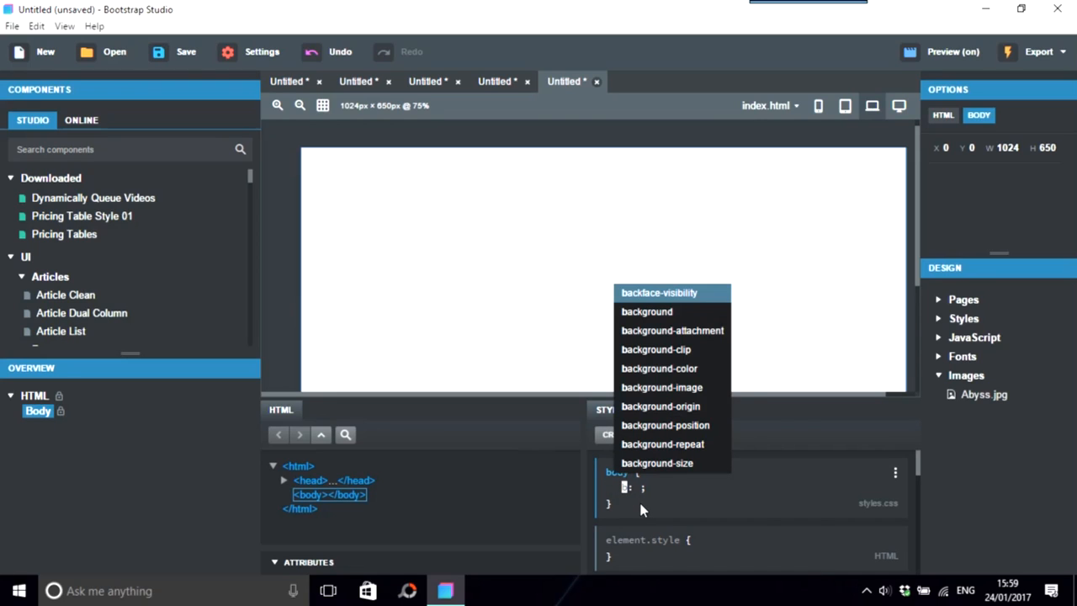
left_click(662, 387)
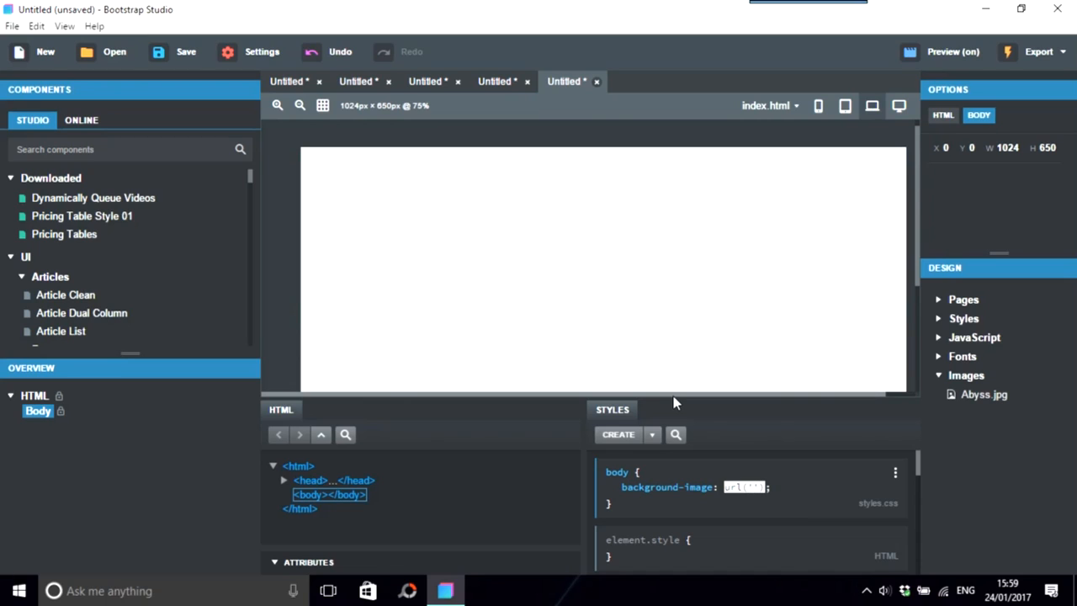
type("Abyss.jpg")
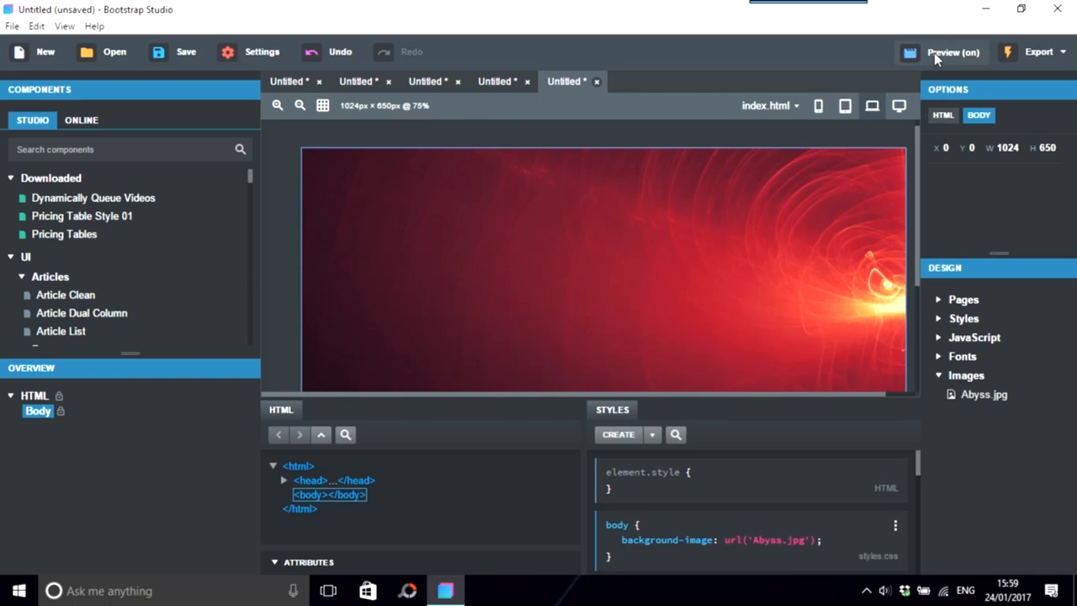
- Launch the live preview in Microsoft Edge and maximize the browser window
left_click(953, 51)
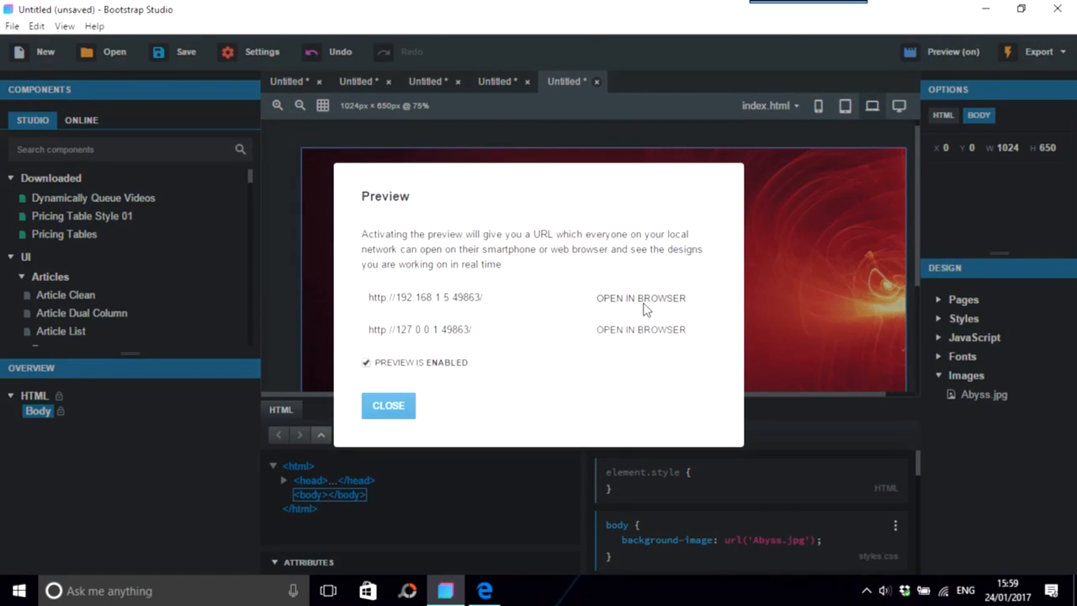
left_click(640, 296)
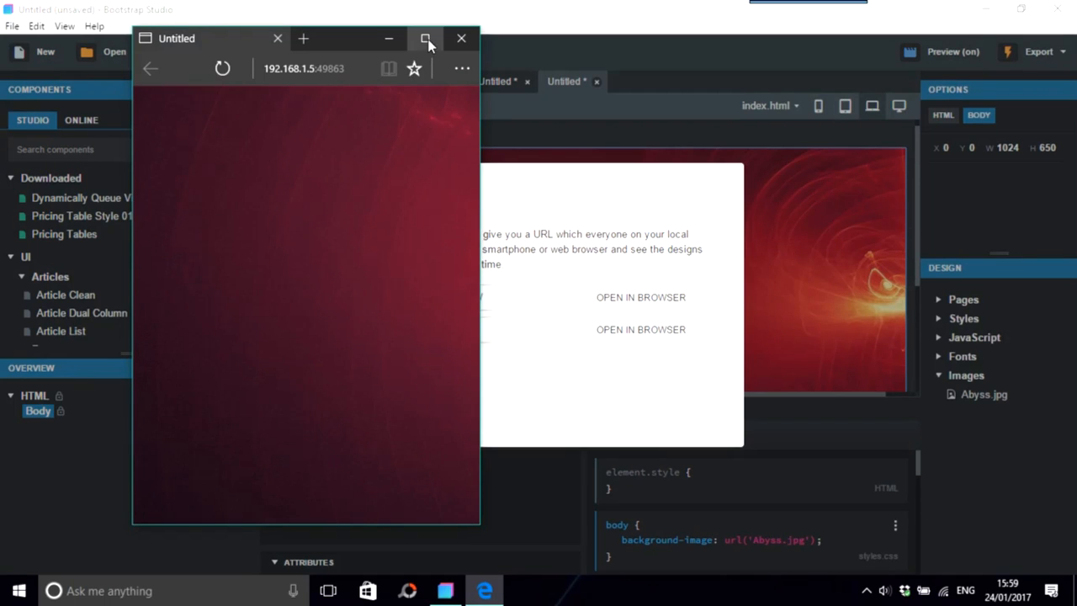
left_click(426, 37)
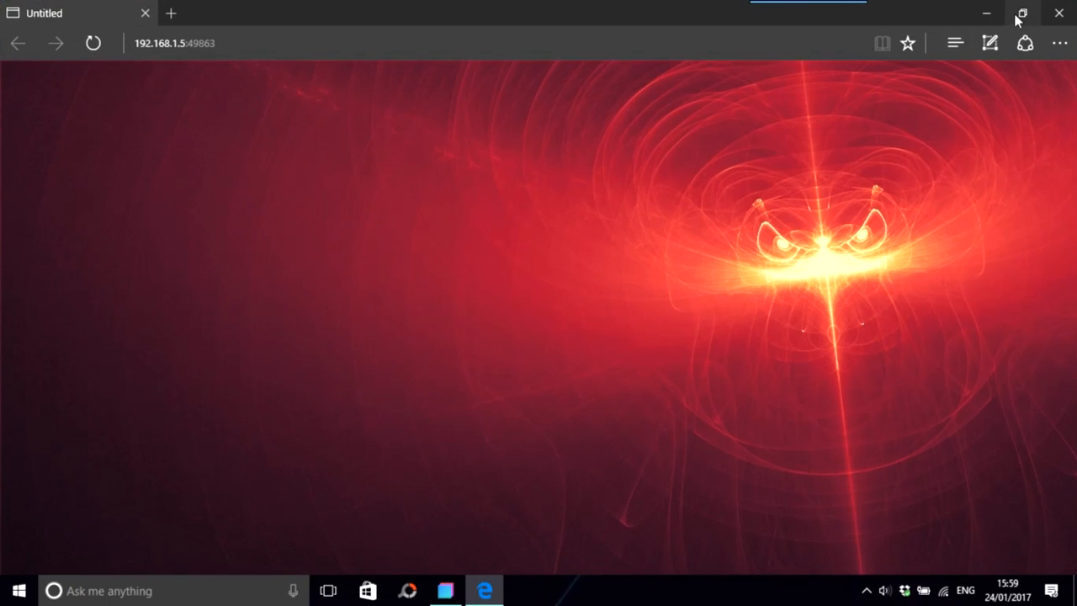